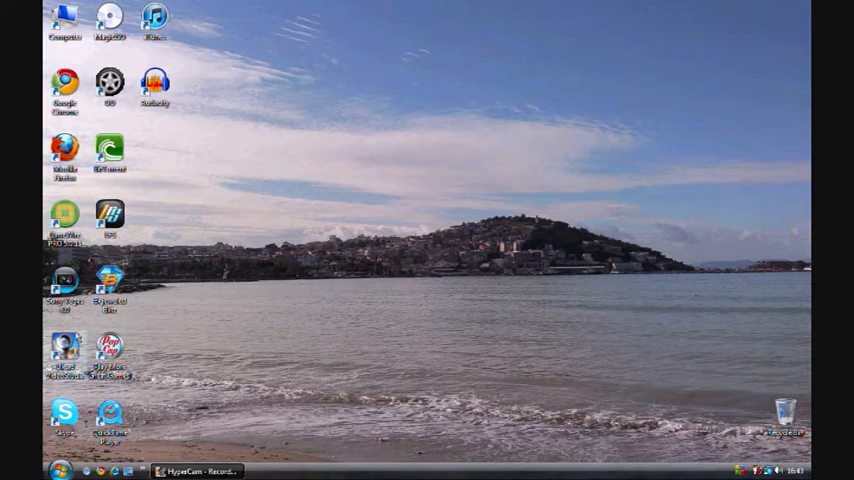
mouse_move(65, 350)
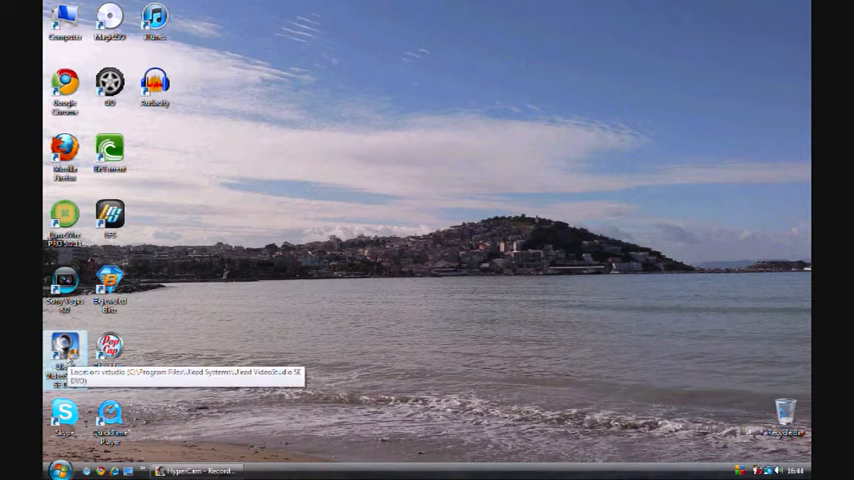
Launch Ulead VideoStudio from its desktop shortcut to open the Movie Wizard
double_click(63, 345)
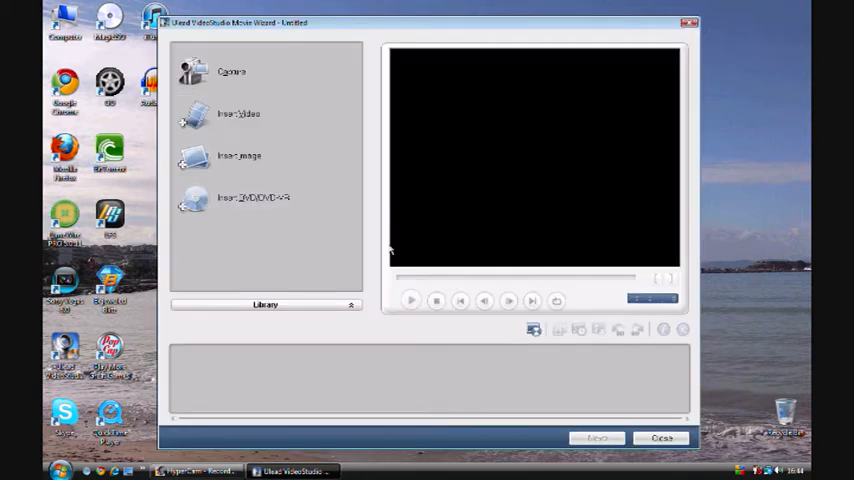
Open Capture from the Movie Wizard and accept the field order change
left_click(232, 71)
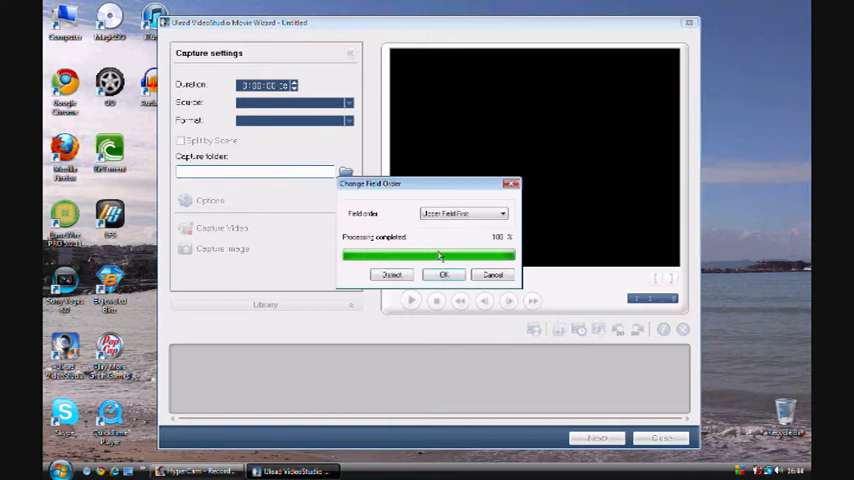
left_click(444, 275)
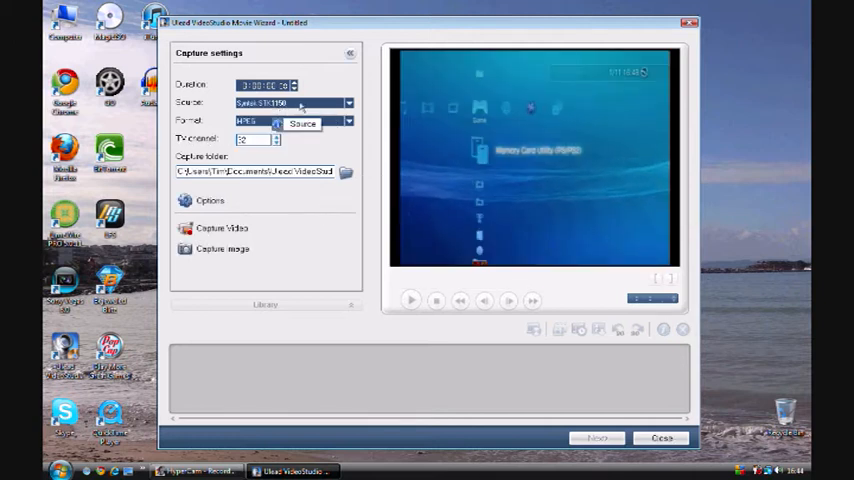
mouse_move(210, 201)
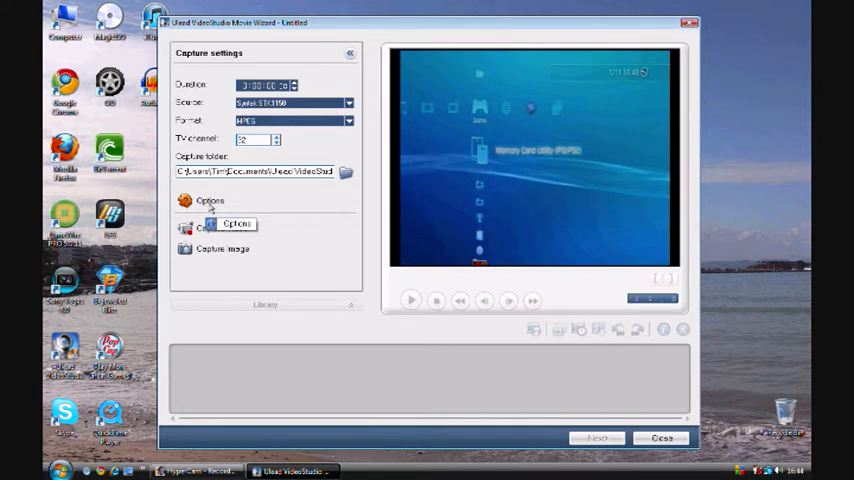
Set the input source to Video Composite, review Color and Capture tabs, and apply
left_click(210, 200)
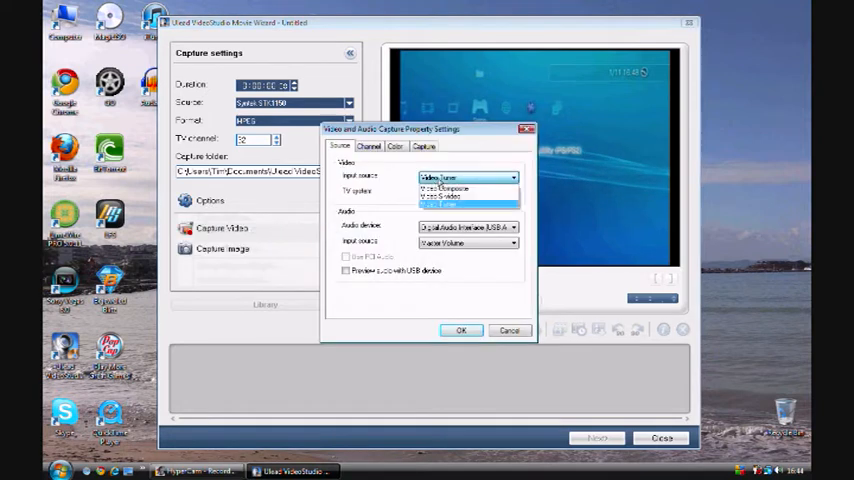
left_click(467, 177)
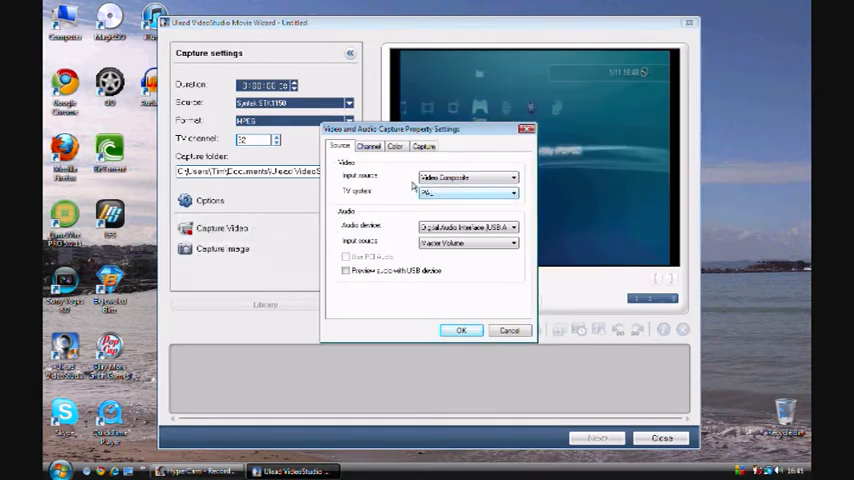
left_click(396, 146)
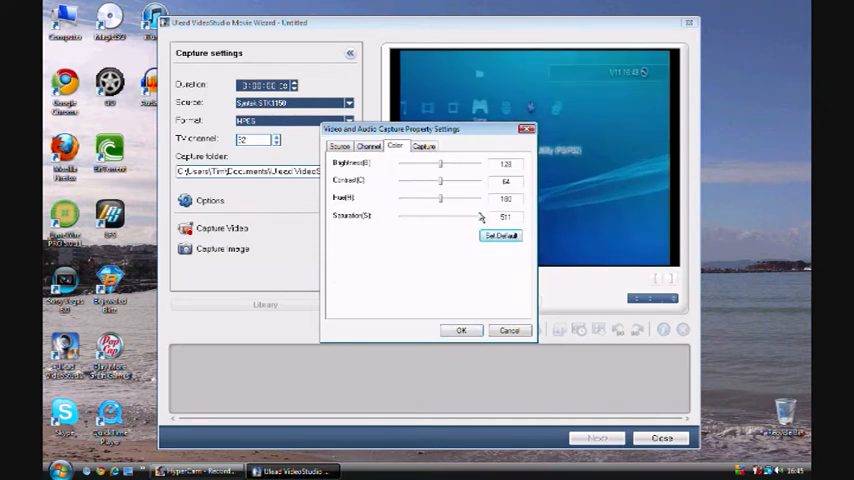
left_click(423, 145)
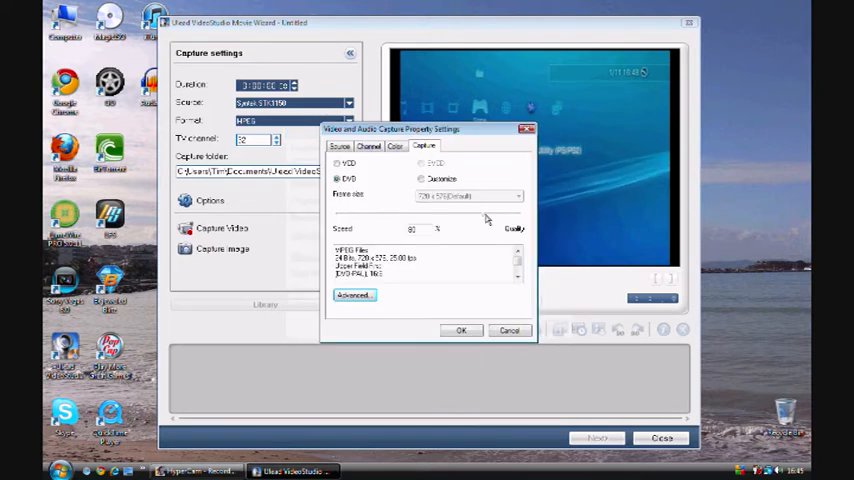
left_click(461, 330)
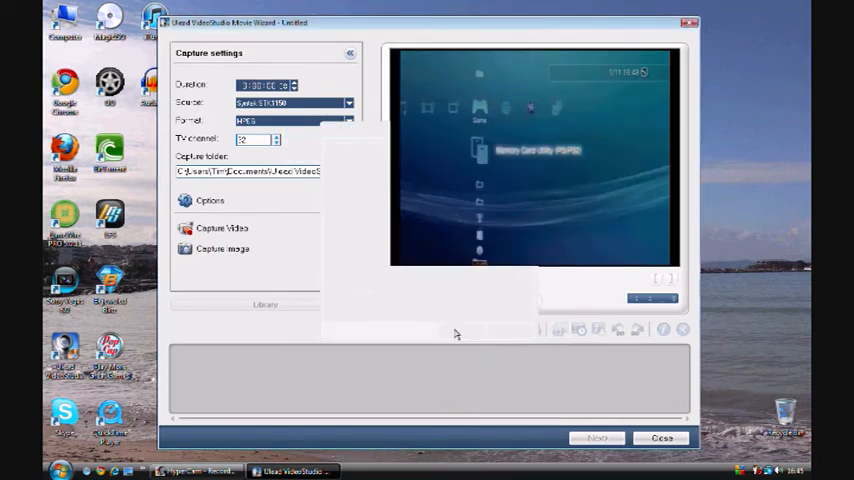
mouse_move(310, 253)
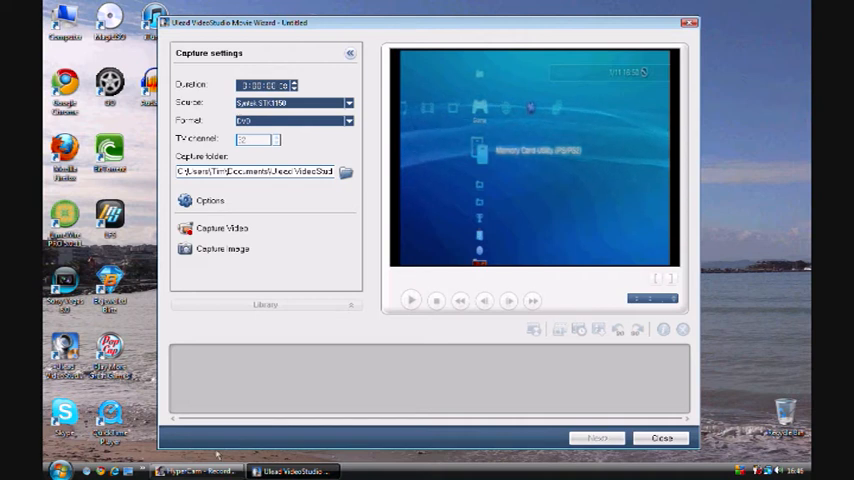
Restore the HyperCam window from the taskbar to show its screen-area settings
left_click(195, 471)
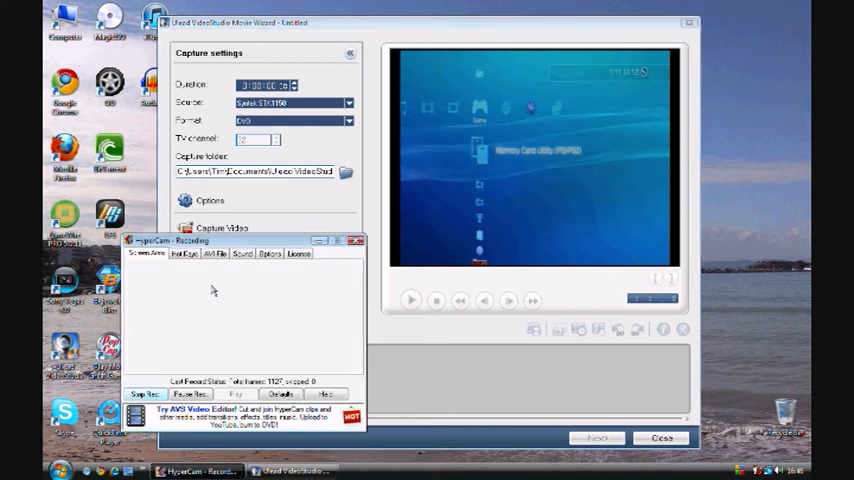
left_click(147, 253)
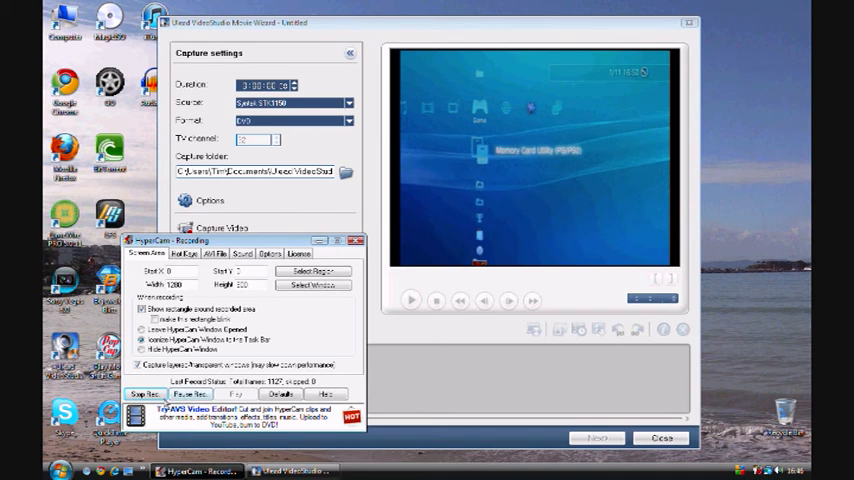